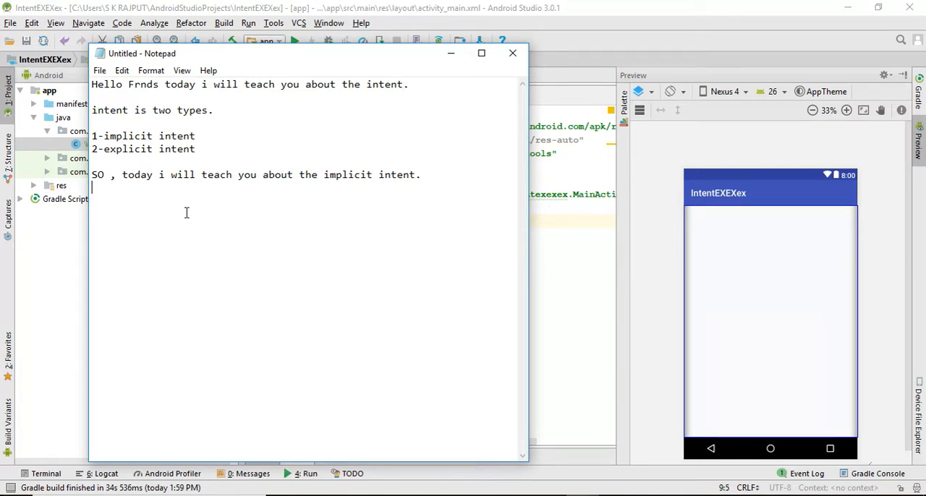
Step: Type 'implicit method is invoke some methods like bluetooth ,wifi ,browser,and many more.' in Notepad
type("implicit method is")
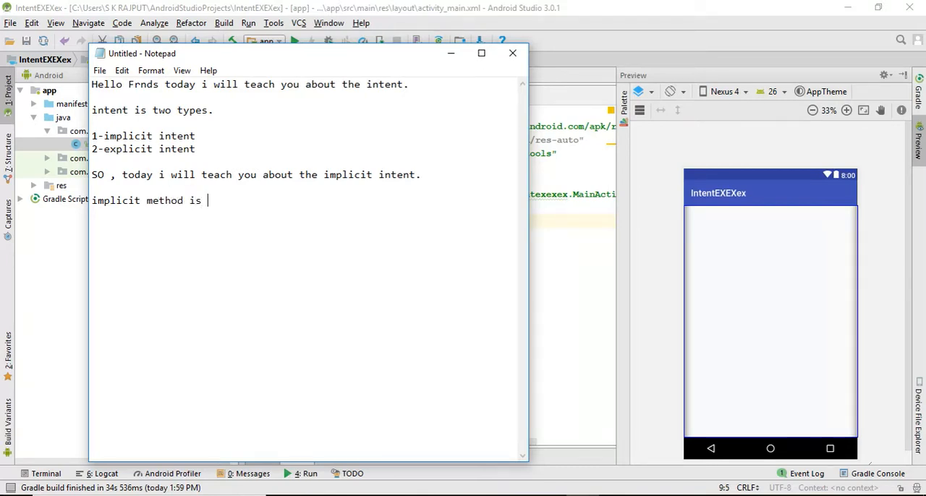
type("invoke some")
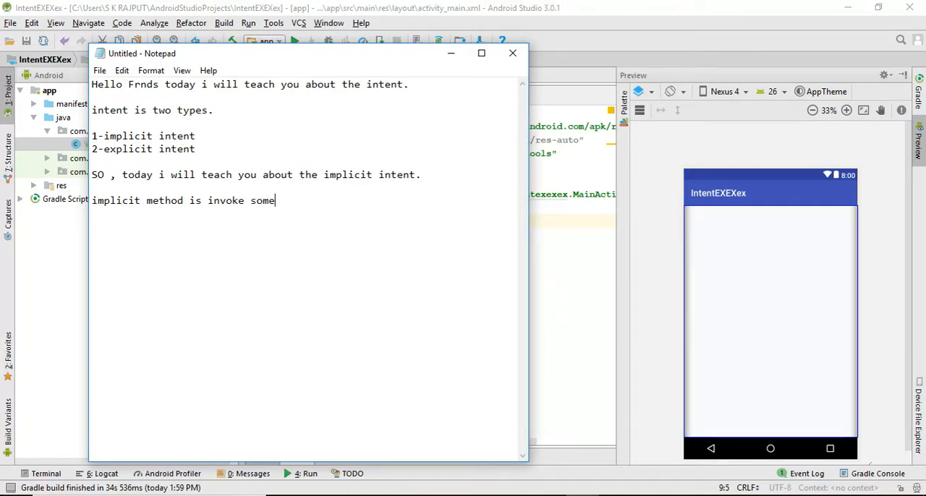
type("method")
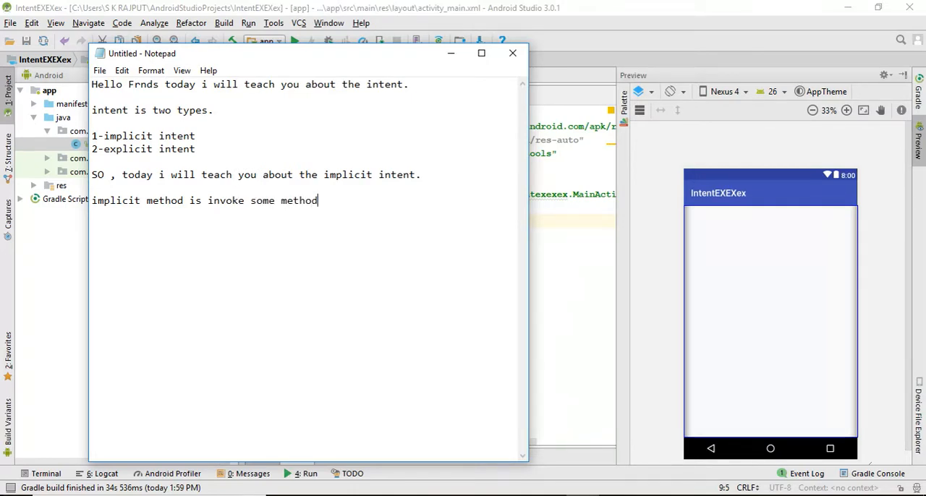
type("s like")
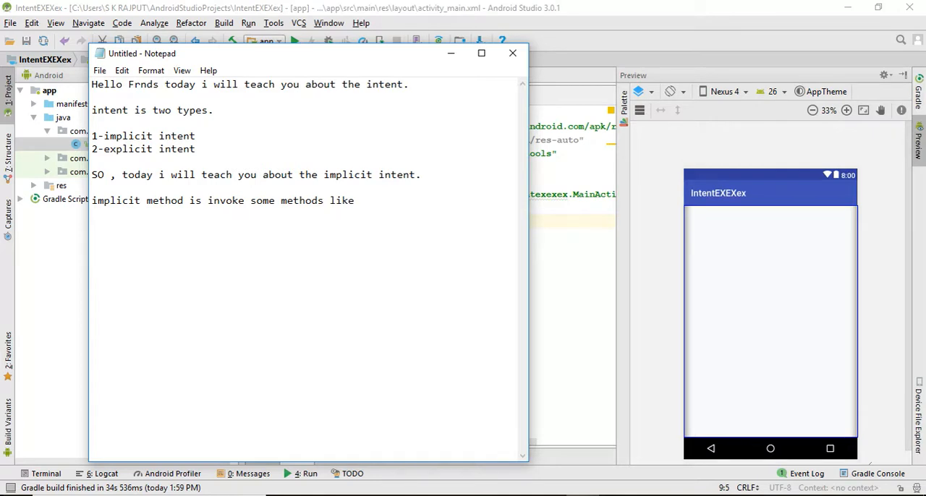
type("blueto")
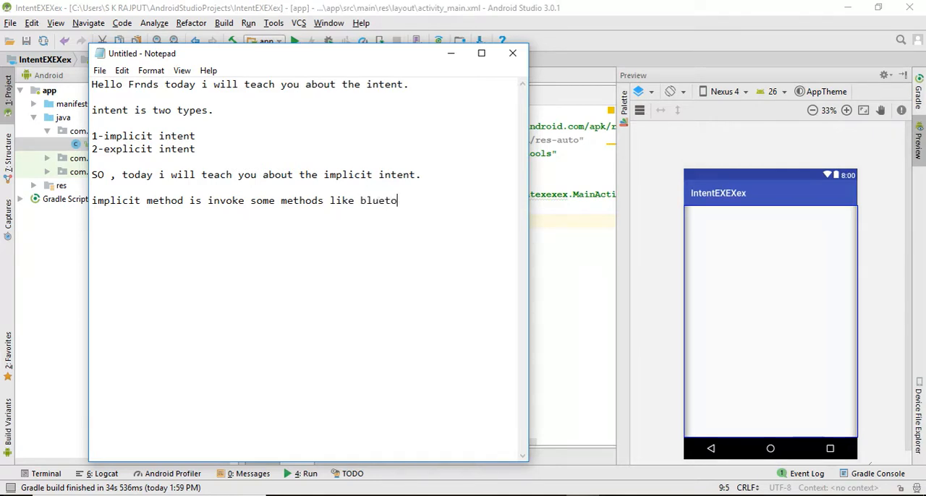
type("oth ,wi")
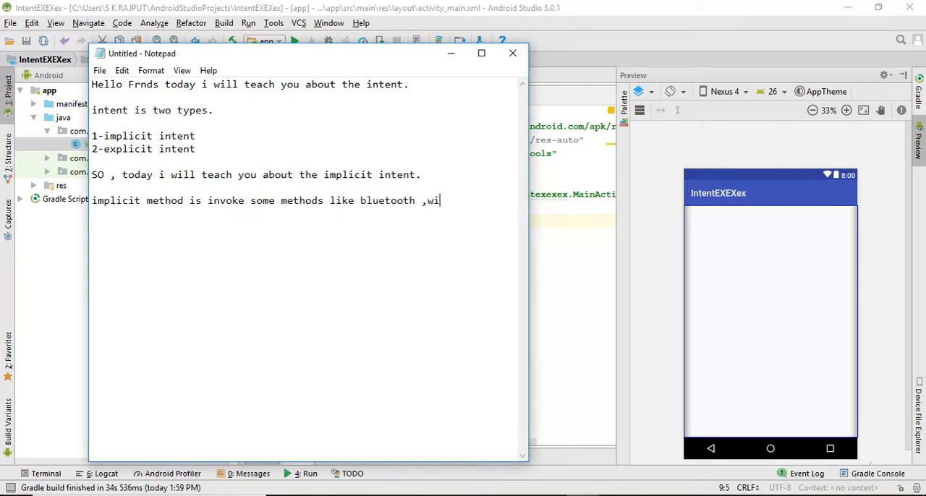
type("fi")
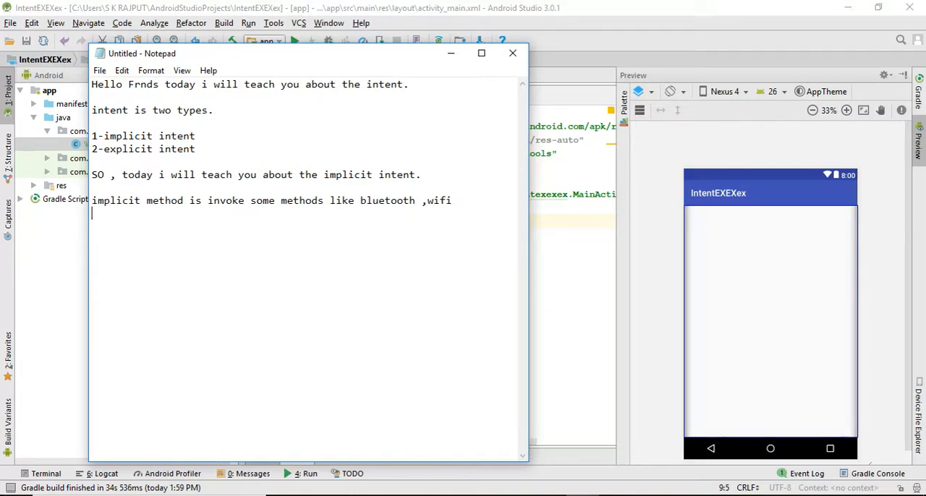
type(",")
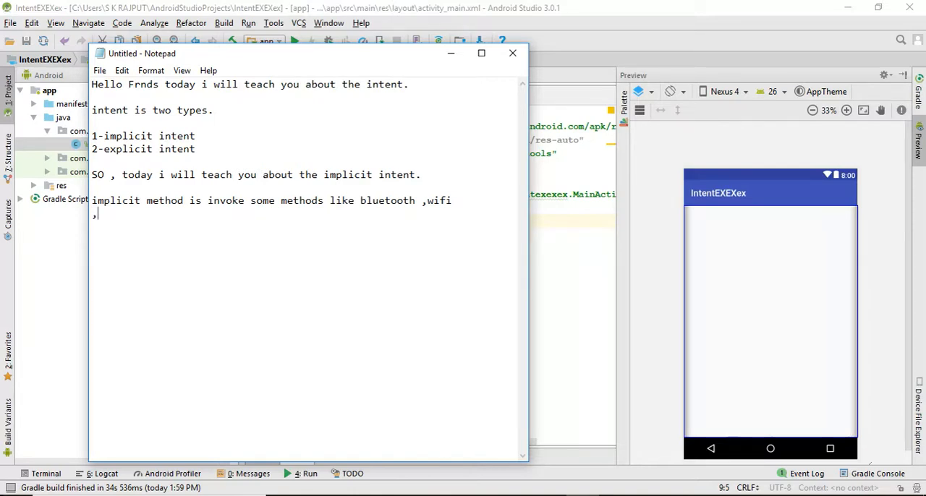
type("browser,")
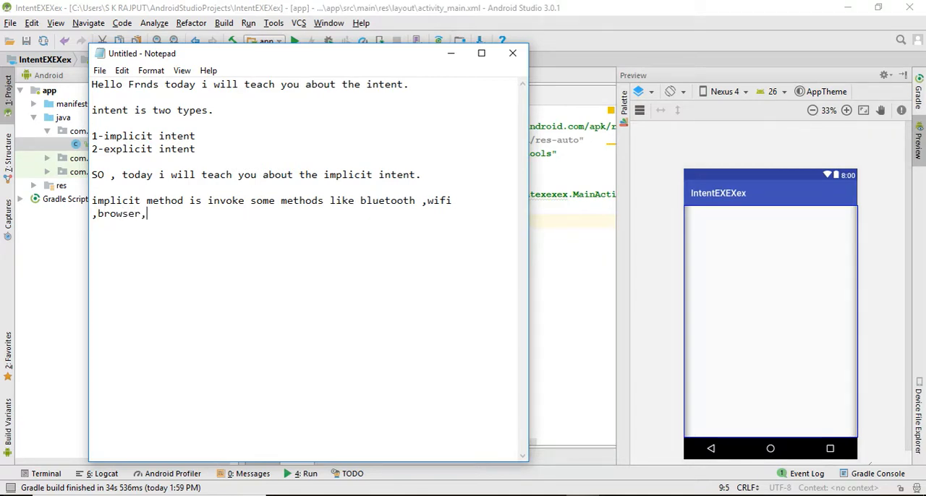
type("and")
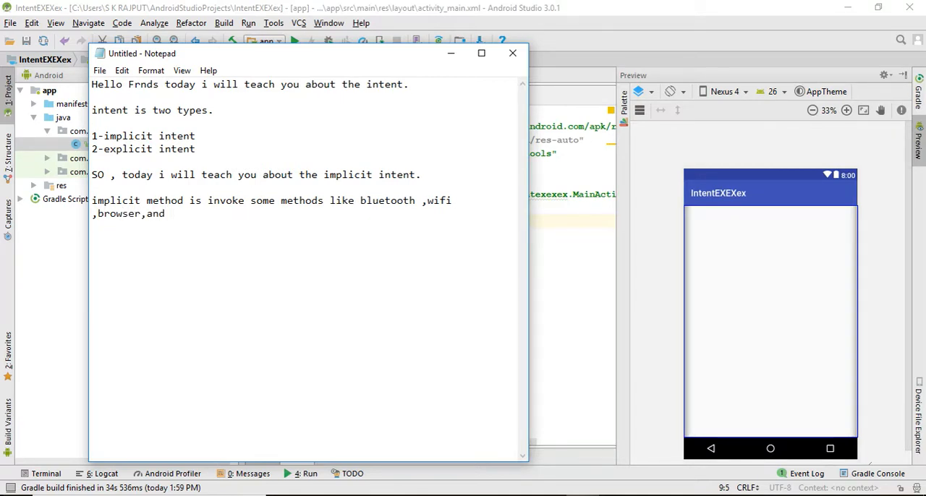
type("many")
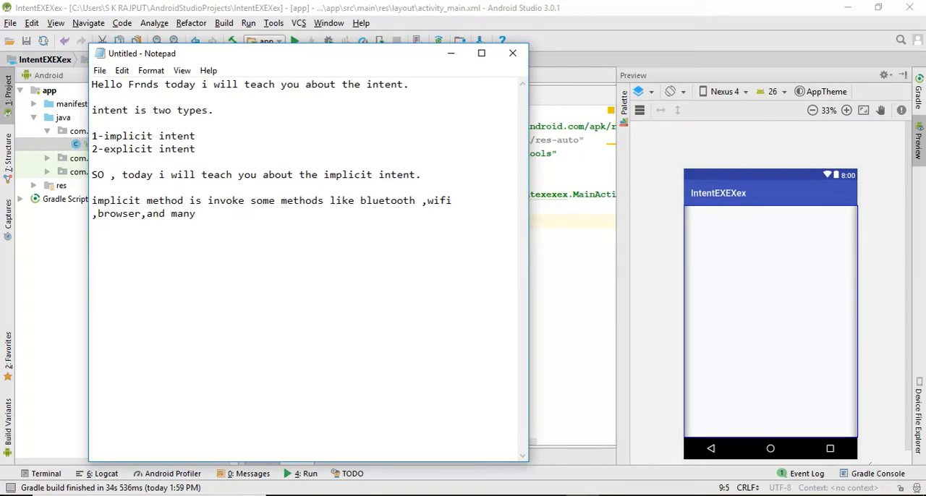
type("more.")
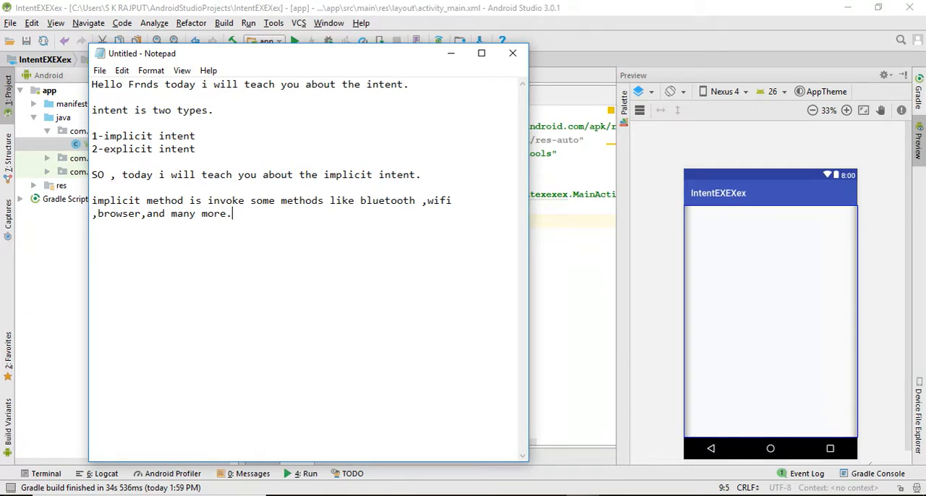
mouse_move(337, 350)
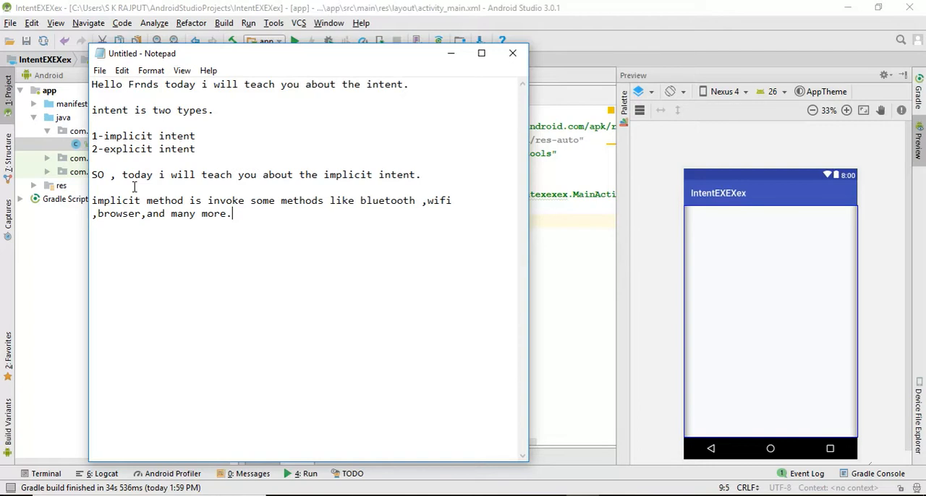
mouse_move(332, 263)
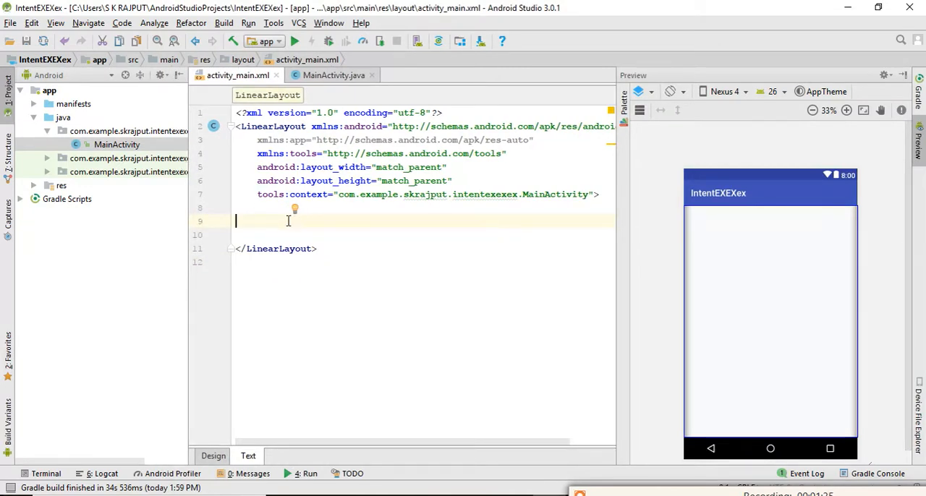
Step: Add a Button with wrap_content width and height and android:onClick="open" to activity_main.xml
type("<")
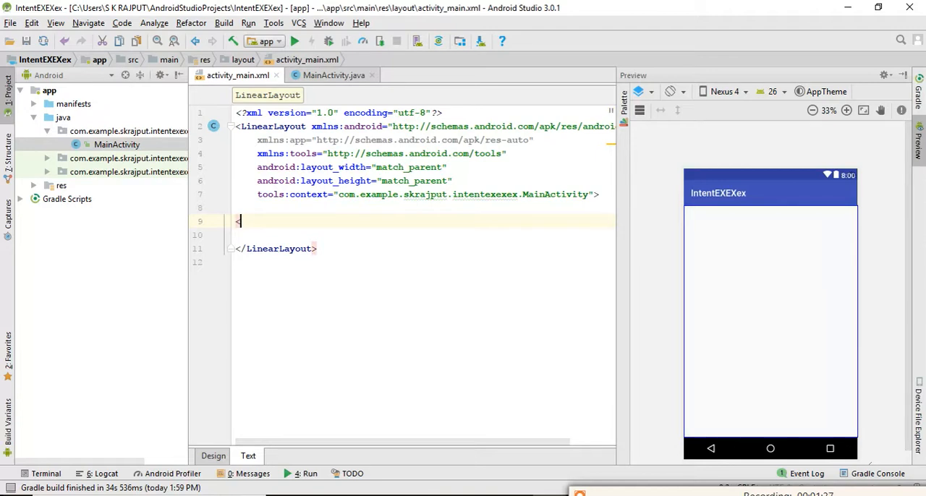
type("<Button")
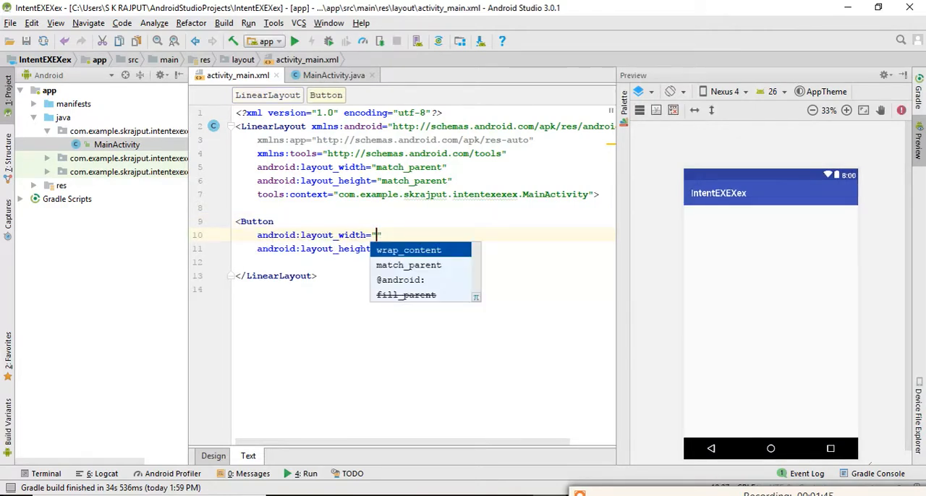
left_click(408, 249)
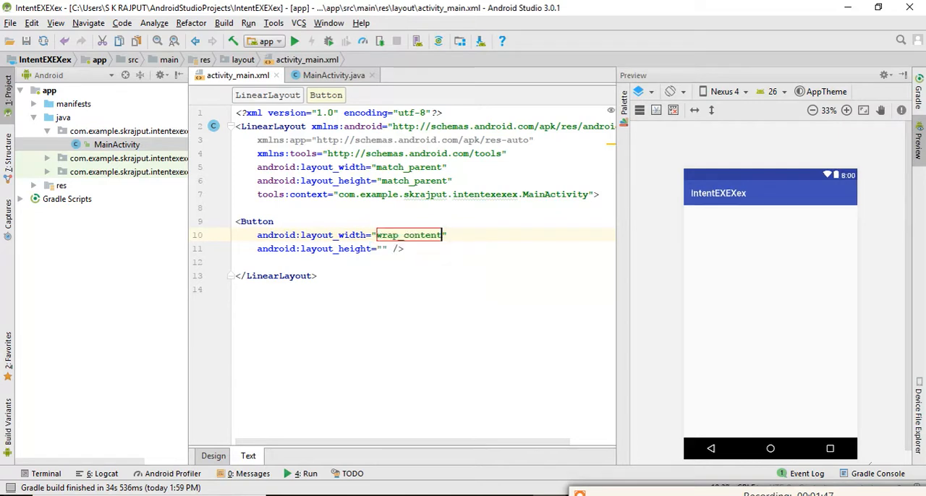
type("wrap_content")
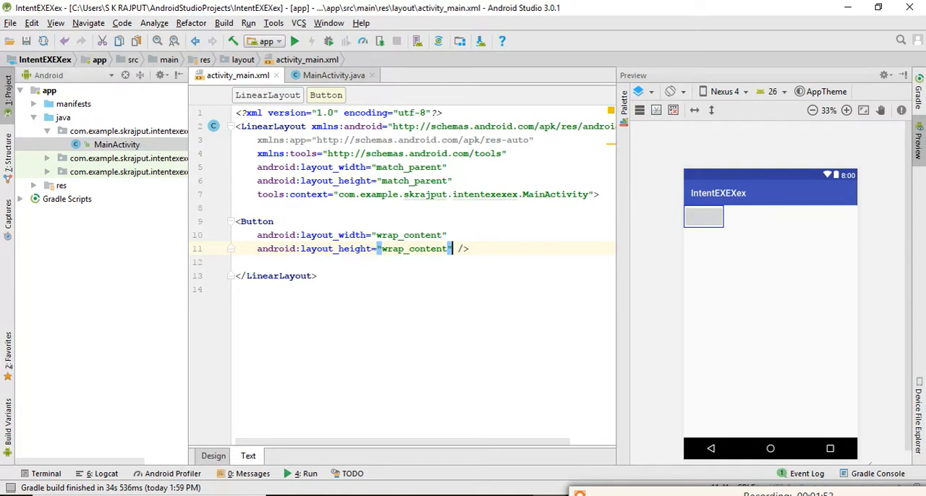
key("Enter")
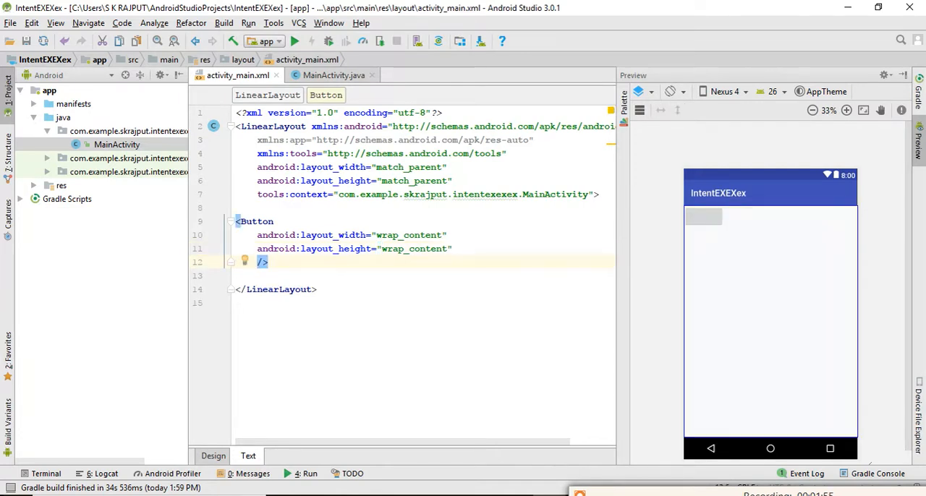
type("ond")
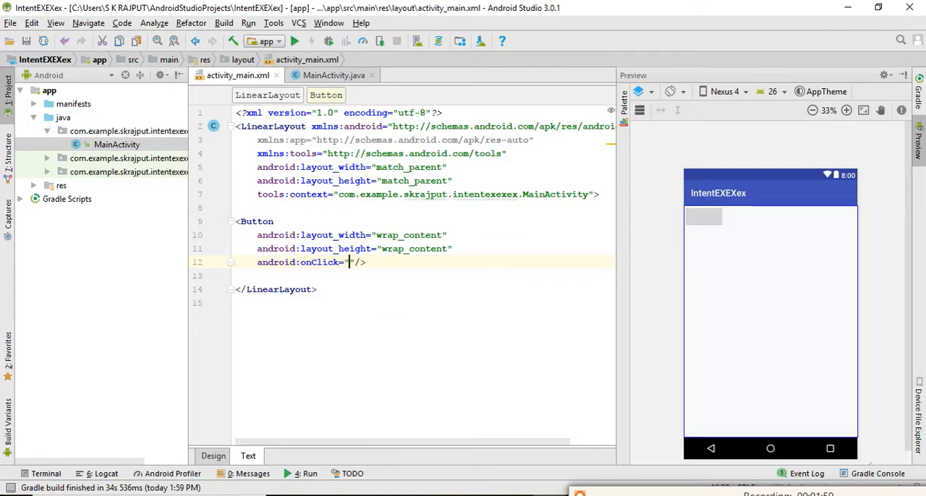
type("open")
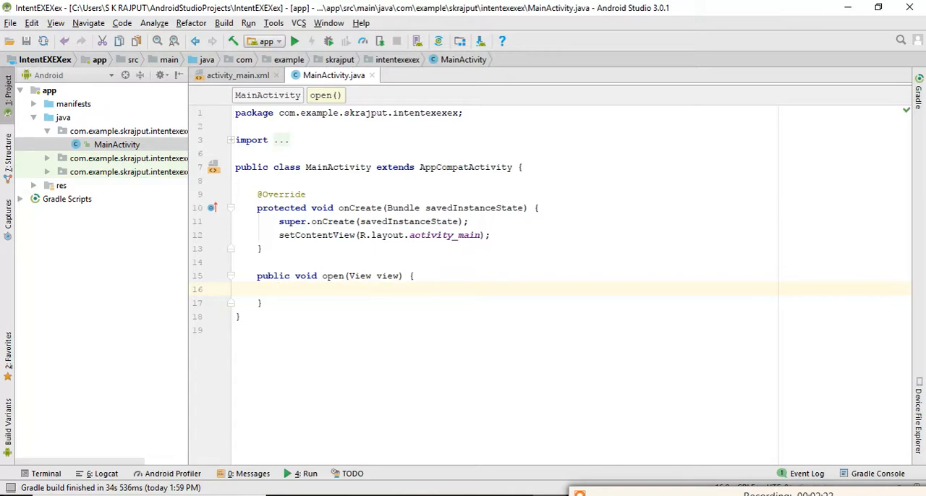
Step: In open(), declare an Intent with action "android.media.action.IMAGE_CAPTURE"
type("Intent")
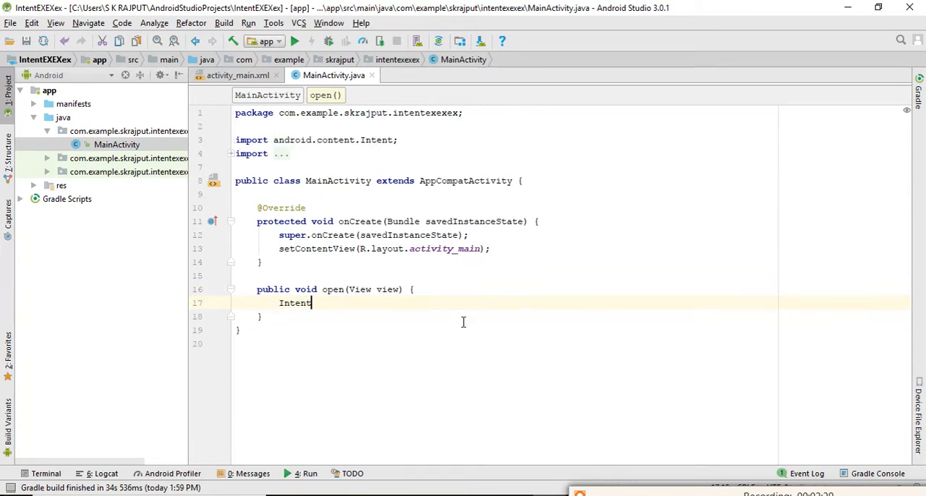
type("intent")
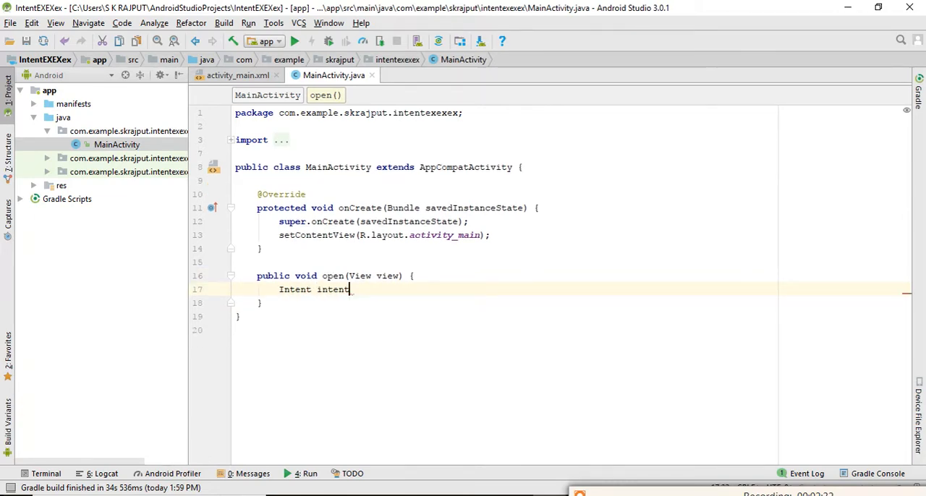
type("=new")
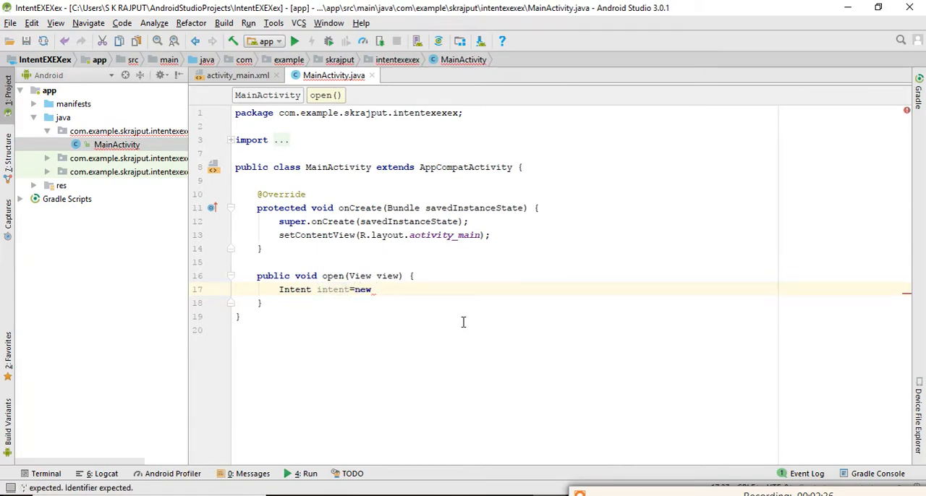
type("Intent ()")
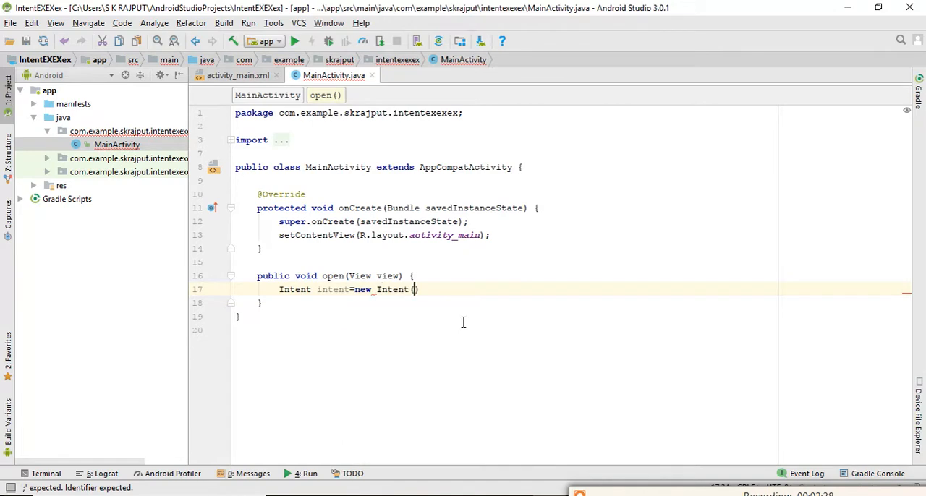
type("(")
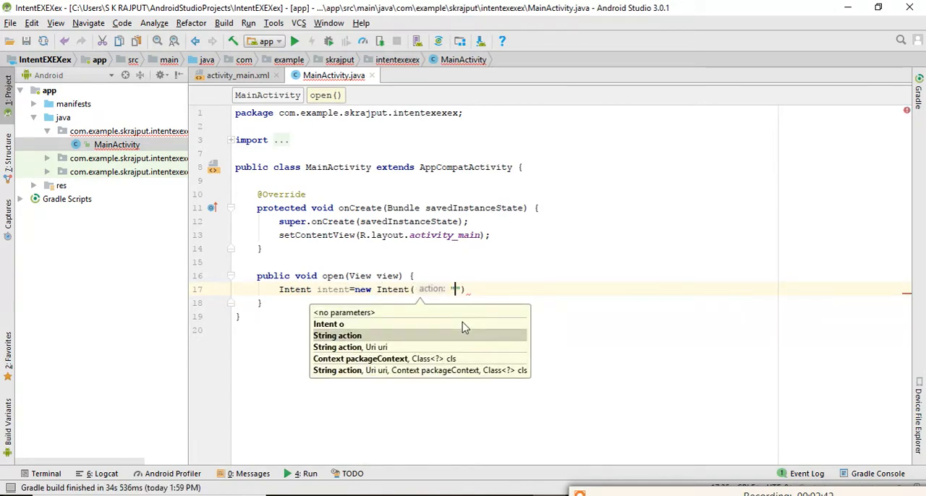
type("android")
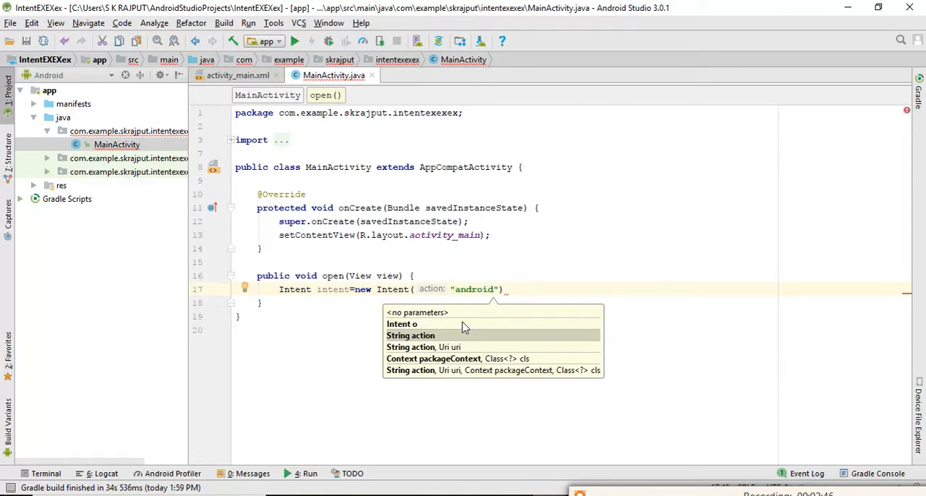
type(".media")
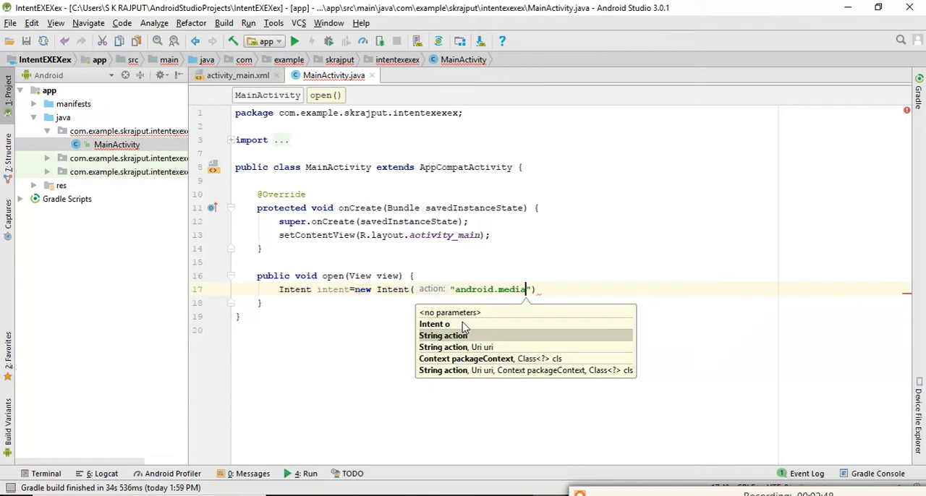
type(".")
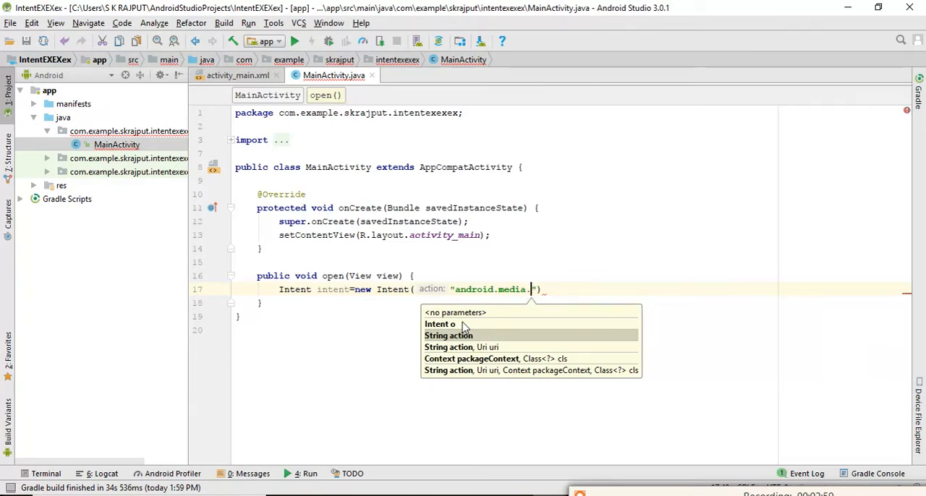
type("actio")
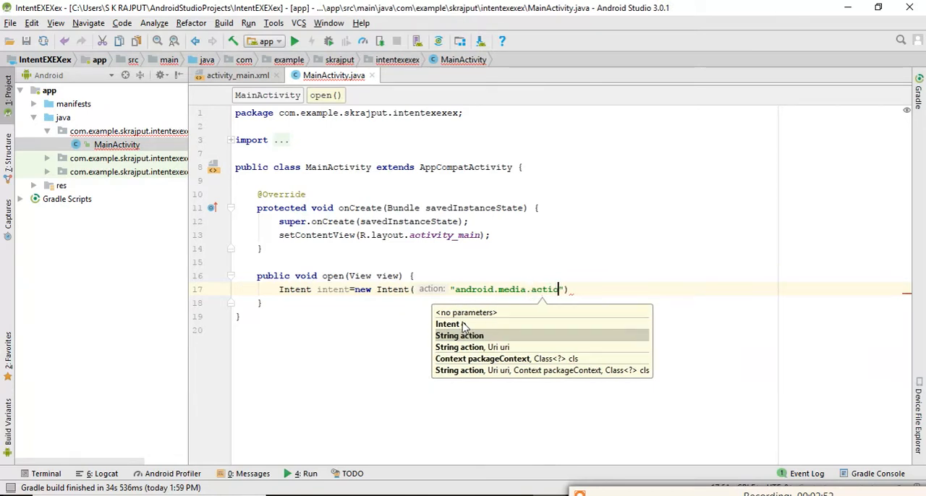
type(".")
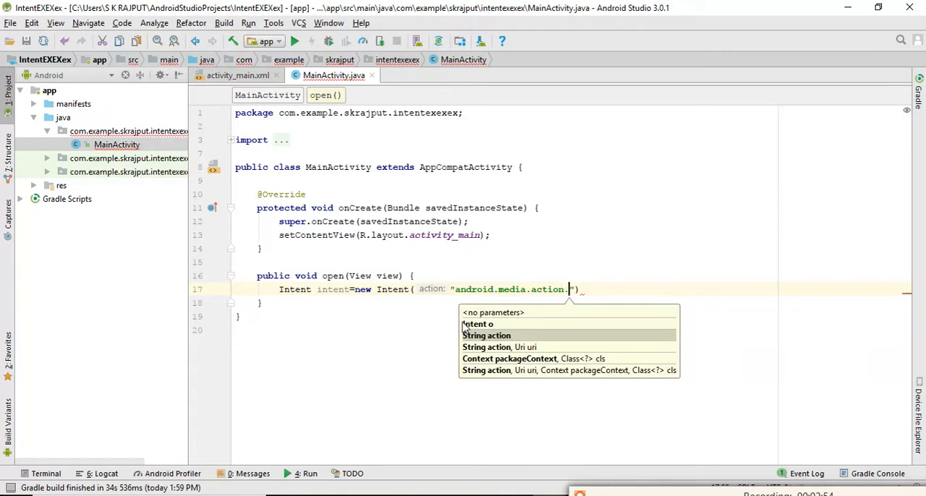
type("IMA")
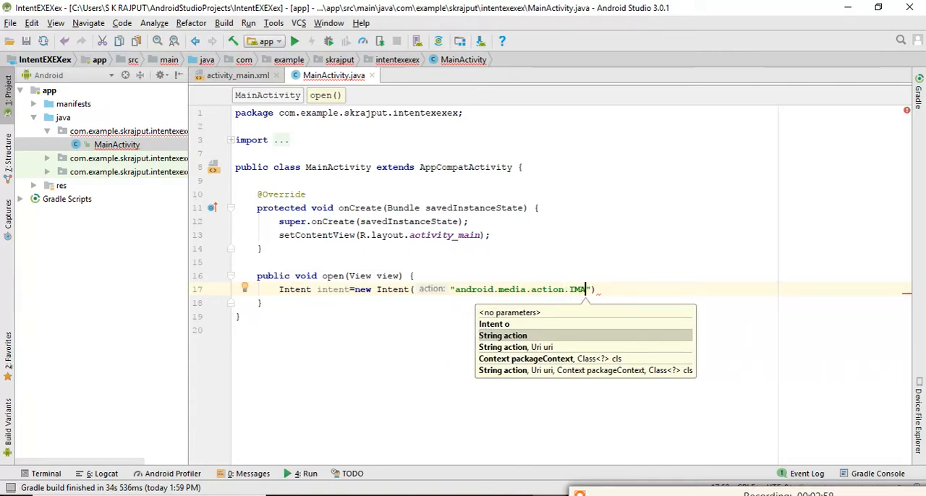
type("GE_CA")
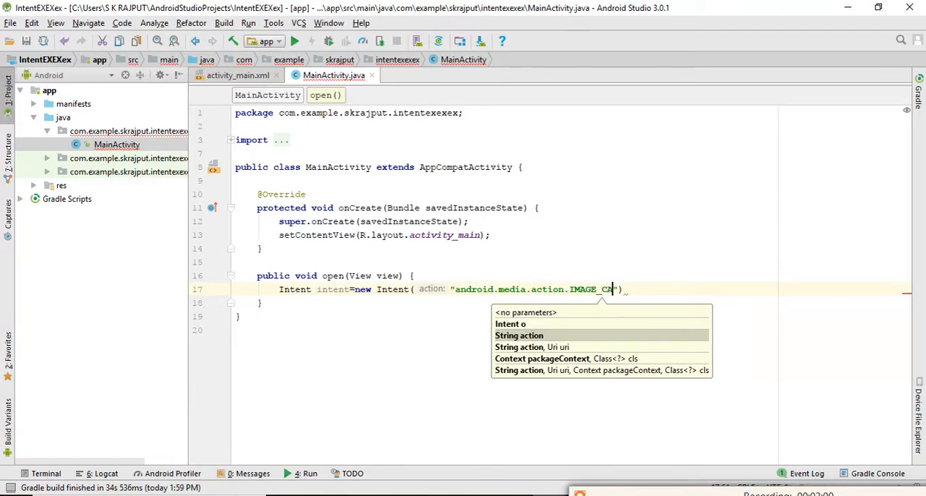
type("PTURE")
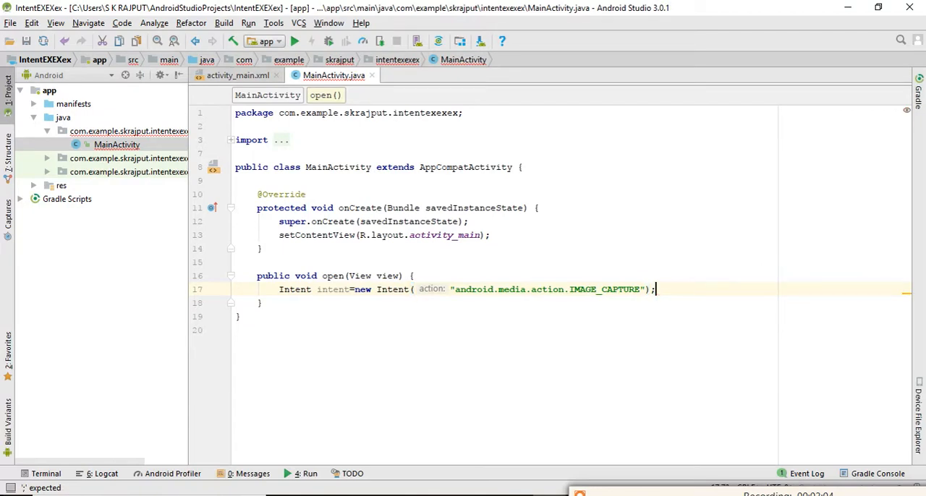
Step: Add startActivity(intent); on the next line of open()
key("enter")
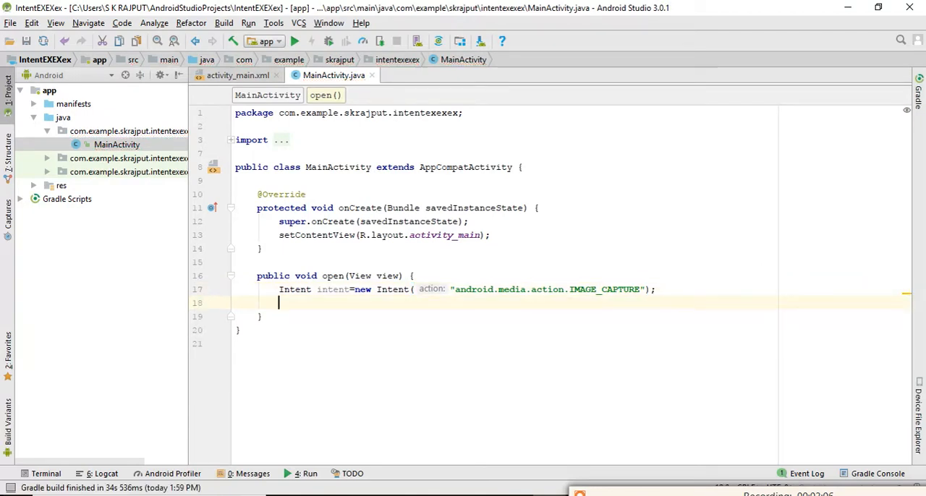
type("s")
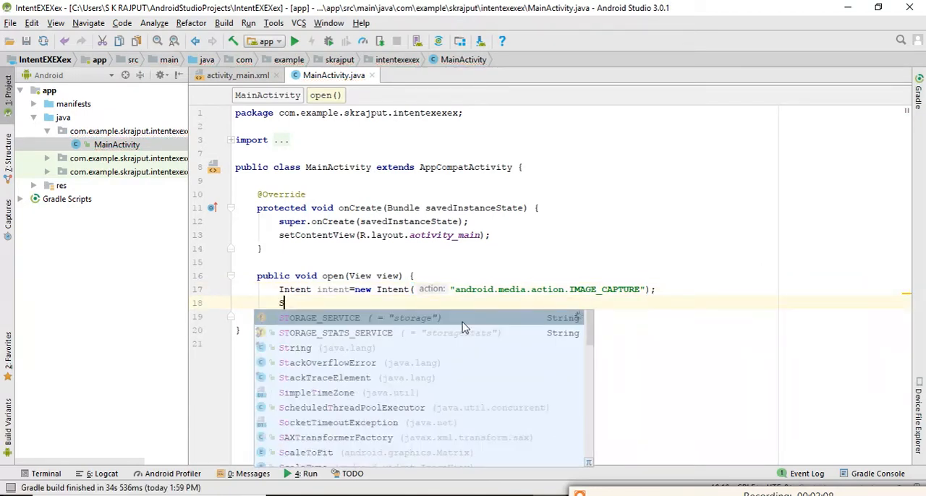
type("tartActivity();")
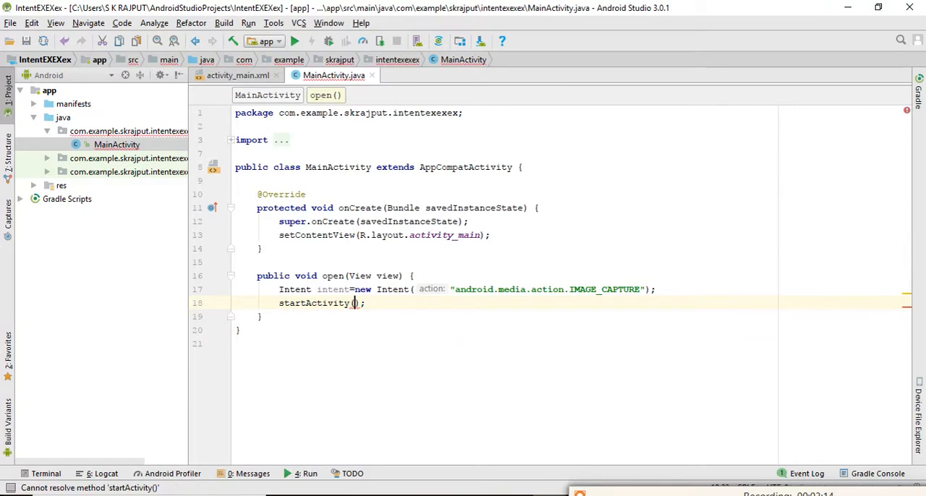
type("intent")
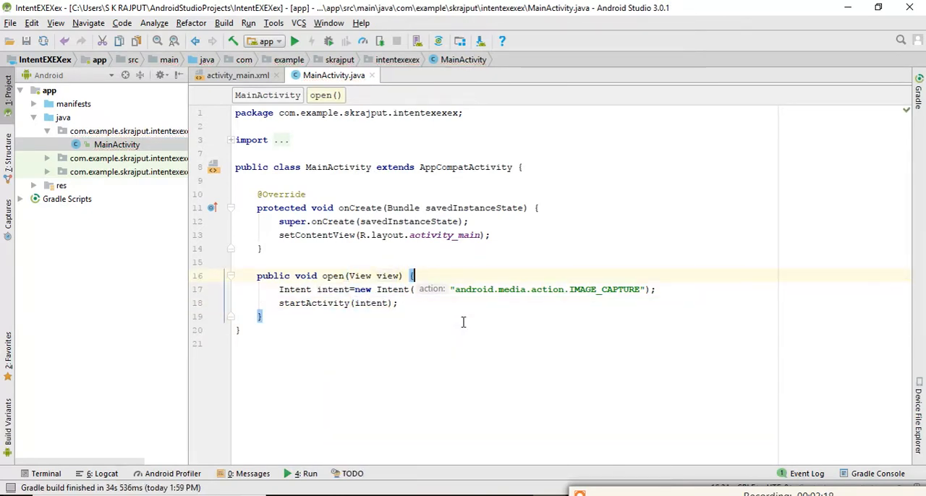
Step: Add a // comment above the Intent line saying this code opens the phone's camera
type("//")
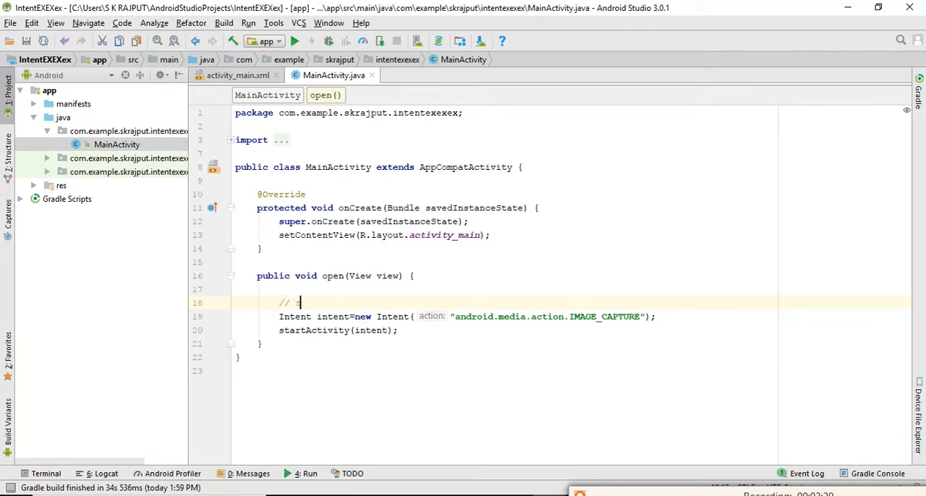
type("his code")
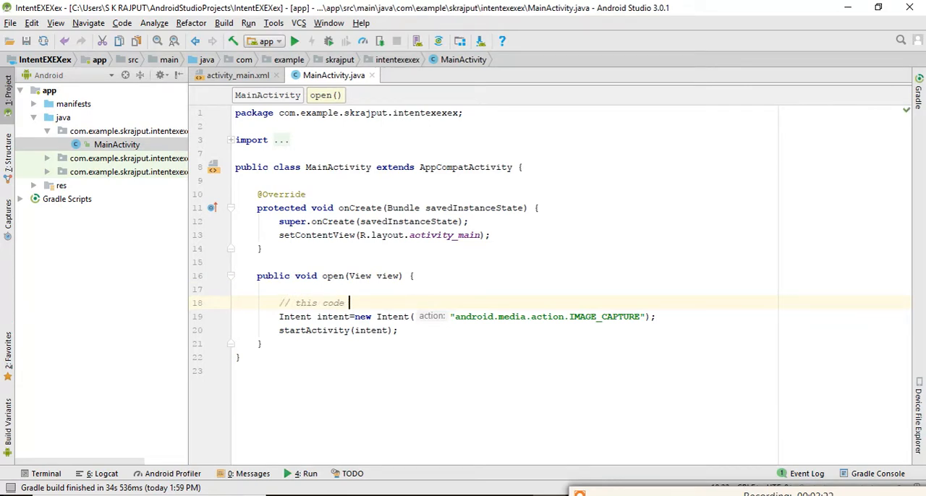
type("is open")
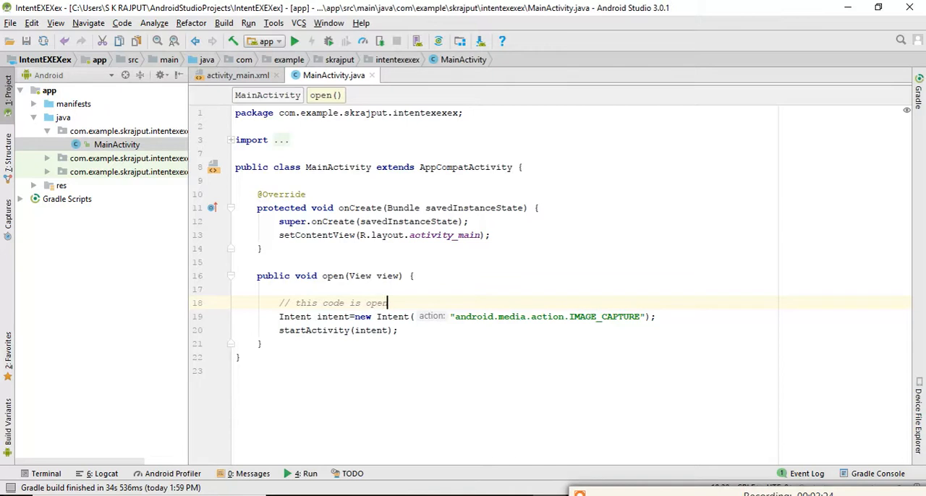
type("out")
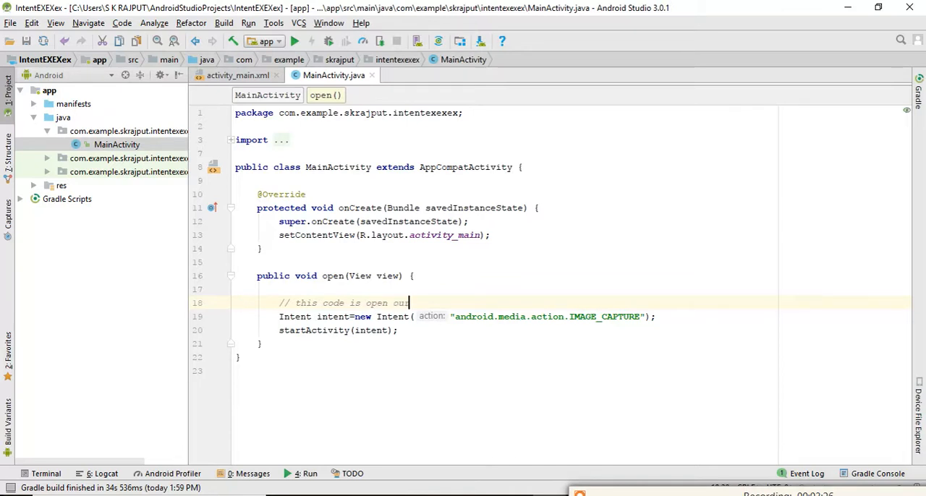
type("camera in t")
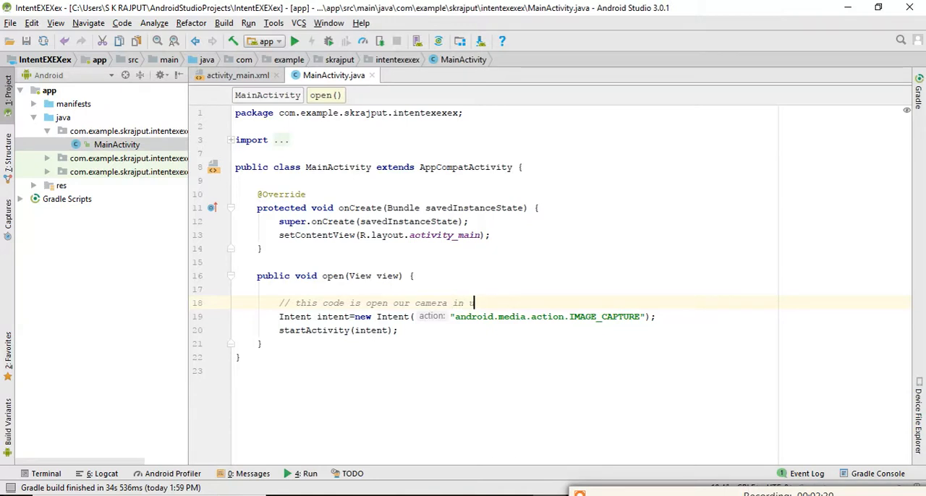
type("our phone")
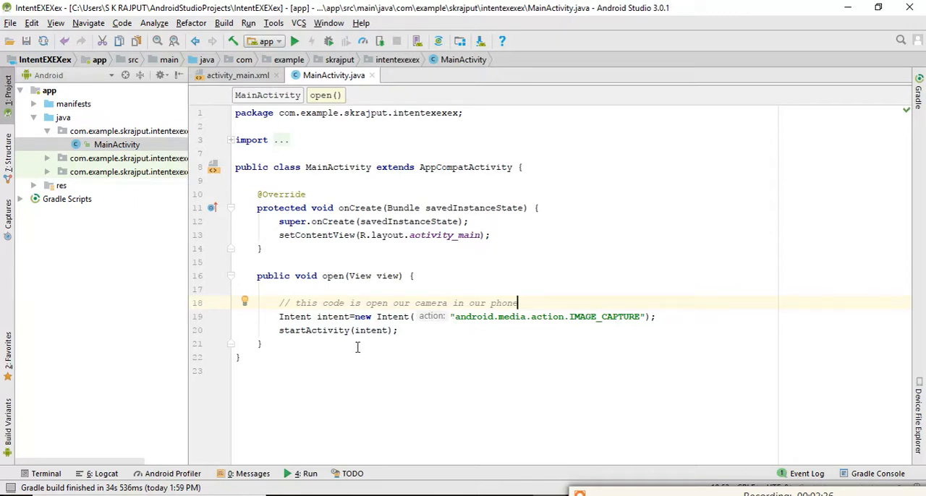
mouse_move(322, 302)
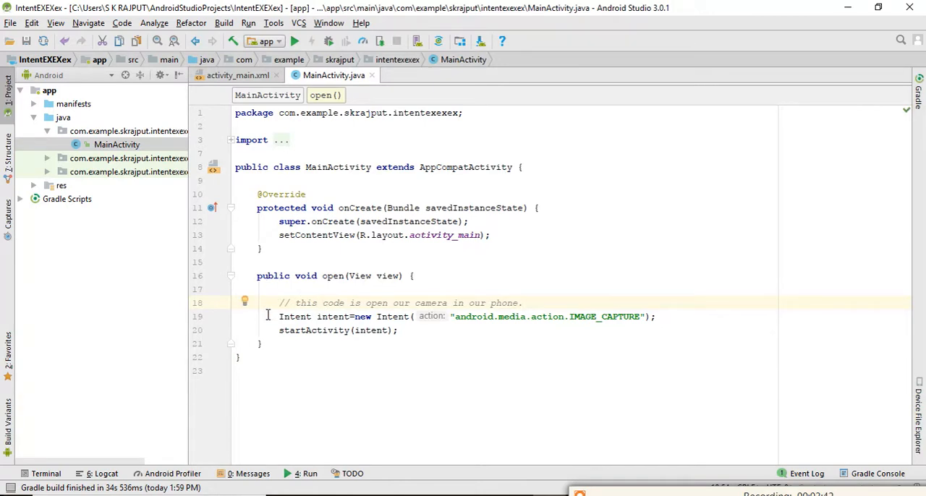
mouse_move(363, 330)
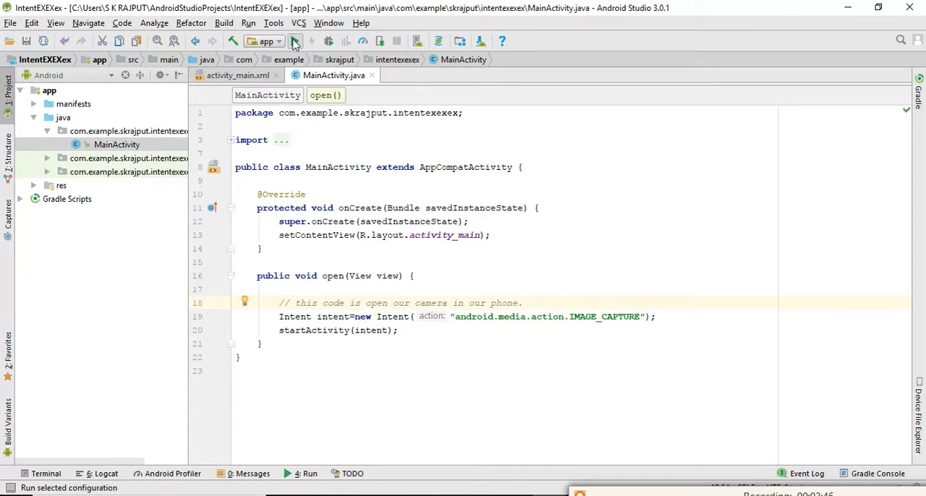
Step: Run the app and deploy it to the Genymotion Custom Phone emulator
left_click(294, 40)
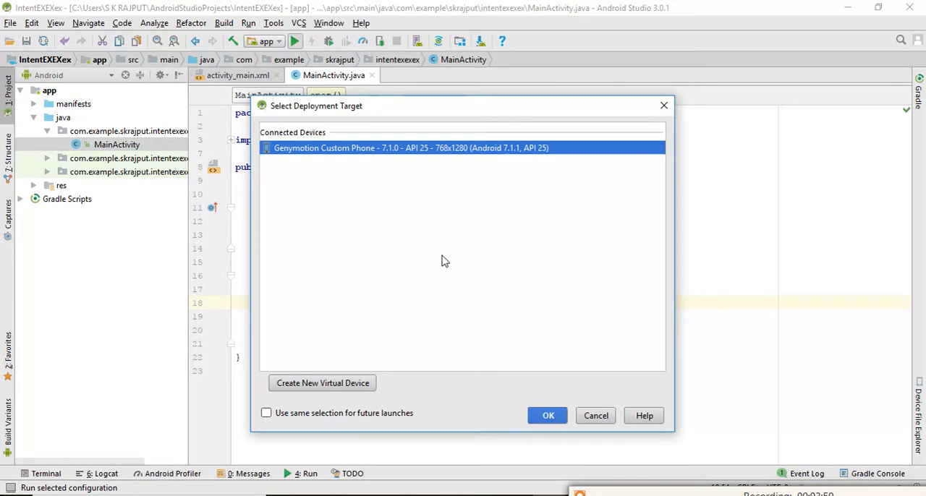
left_click(547, 415)
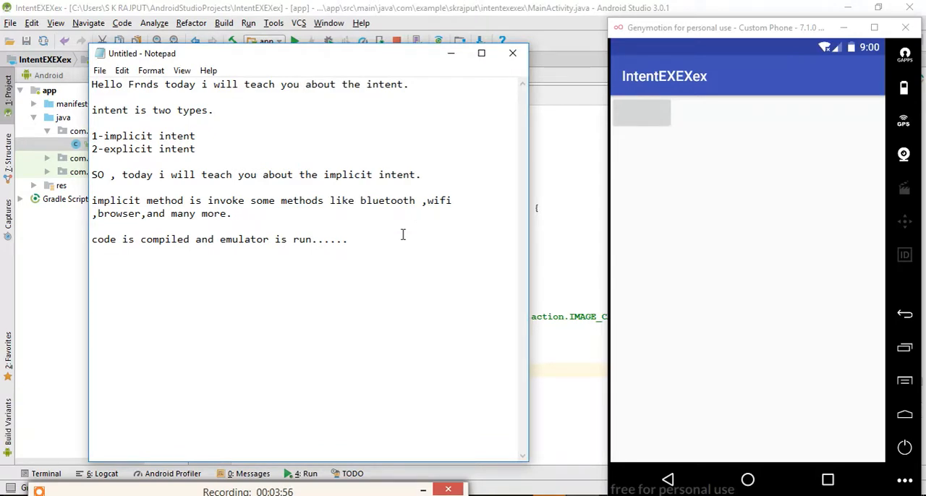
Step: Note 'click on the button' in Notepad, then tap the app's button to launch the camera
type("click on the")
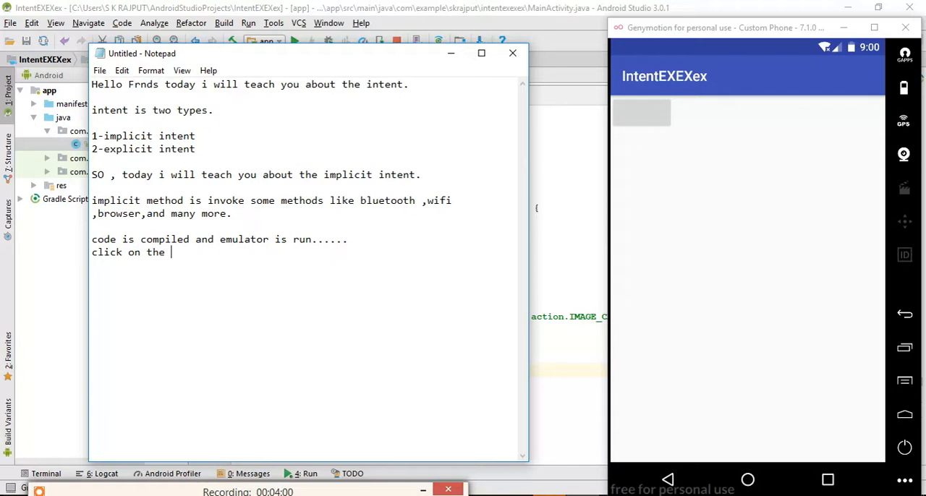
type("button")
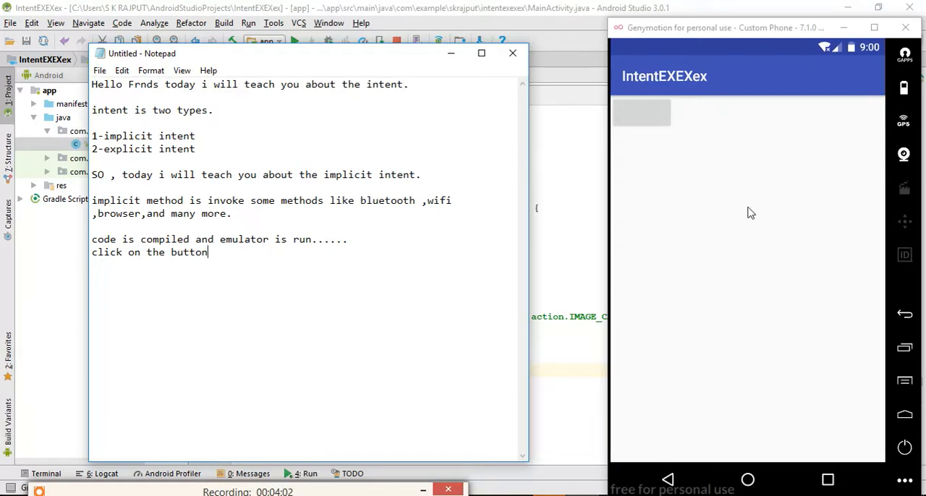
left_click(644, 120)
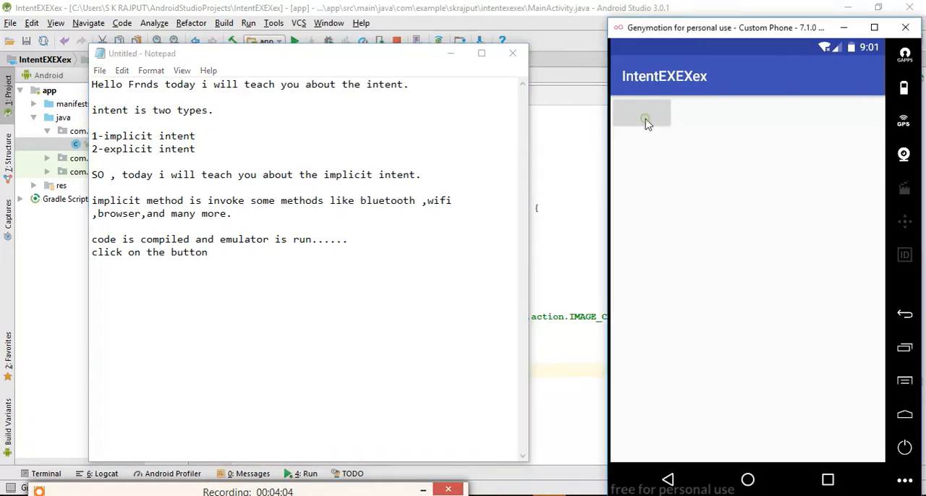
left_click(641, 115)
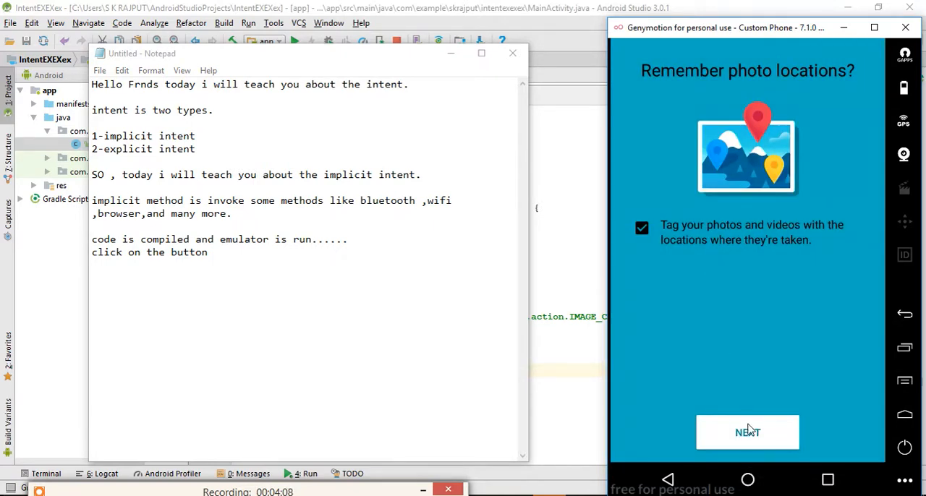
Step: Dismiss the Remember photo locations prompt and note 'so camera is open ......' and 'Thankyou'
left_click(747, 432)
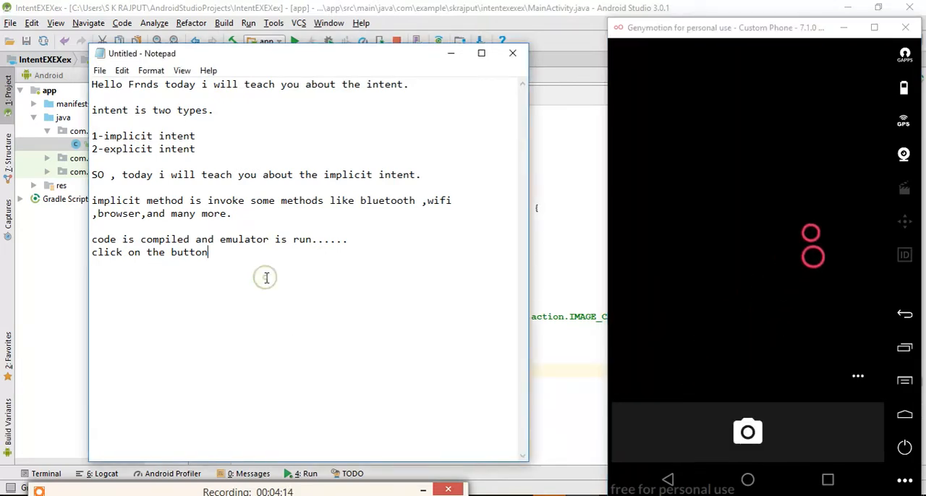
type("so camera is o")
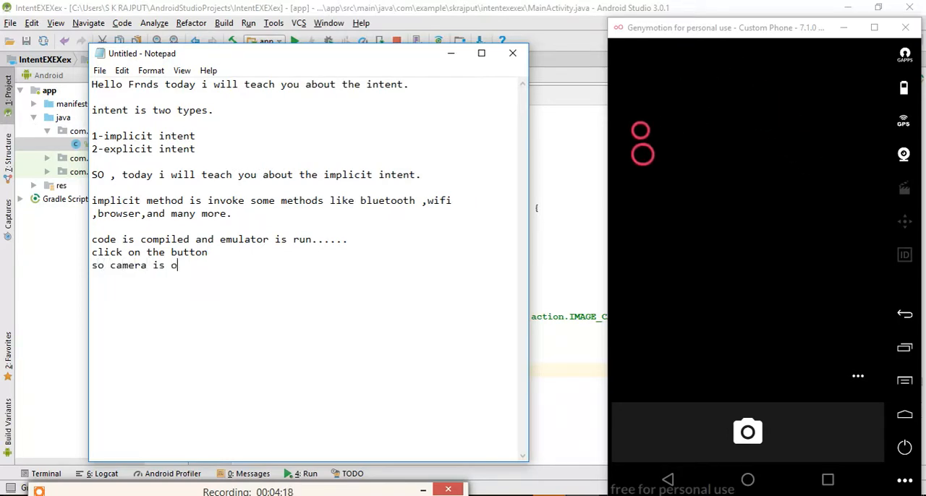
type("pen ......")
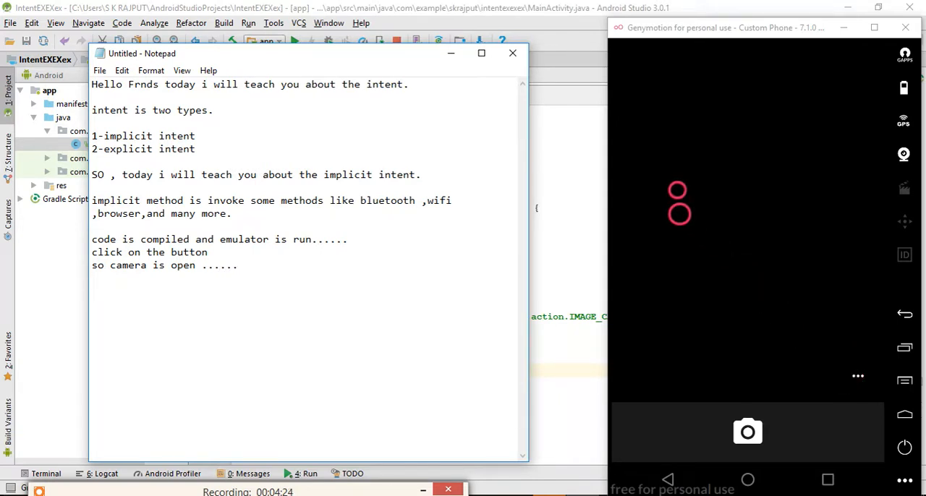
type("Than")
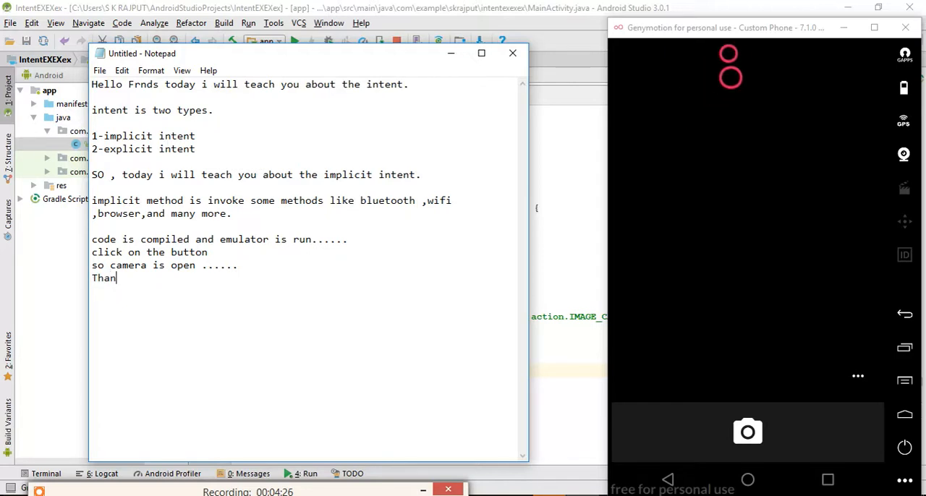
type("kyou")
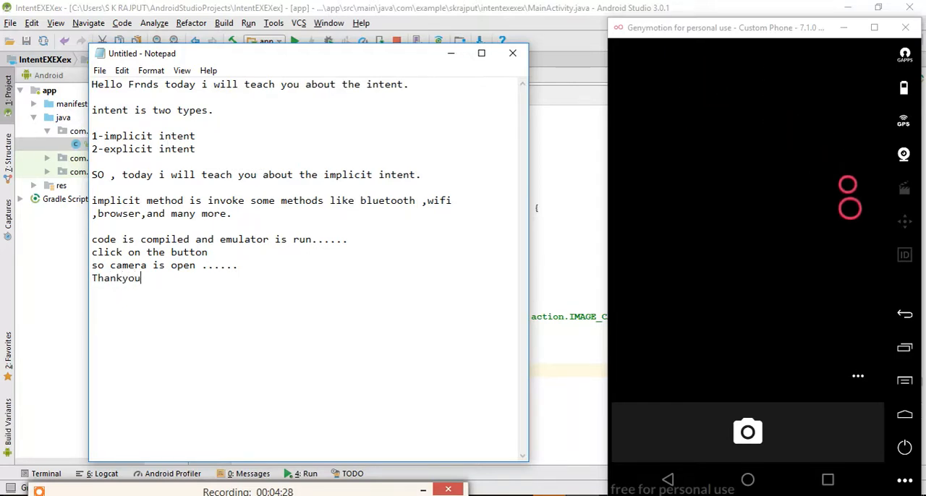